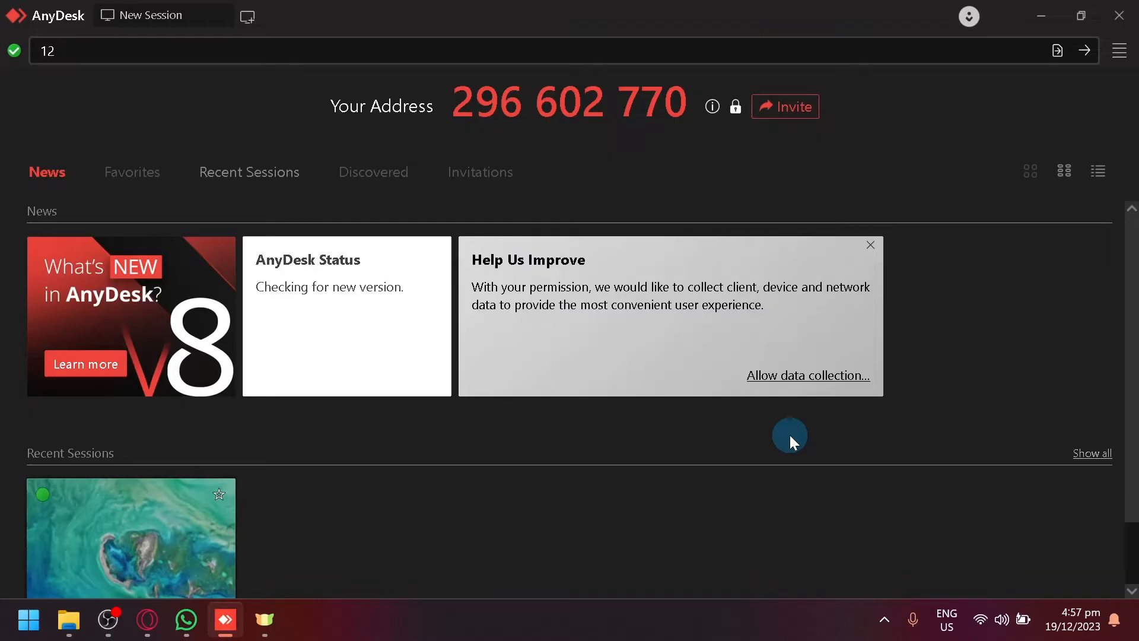
pyautogui.moveTo(593, 209)
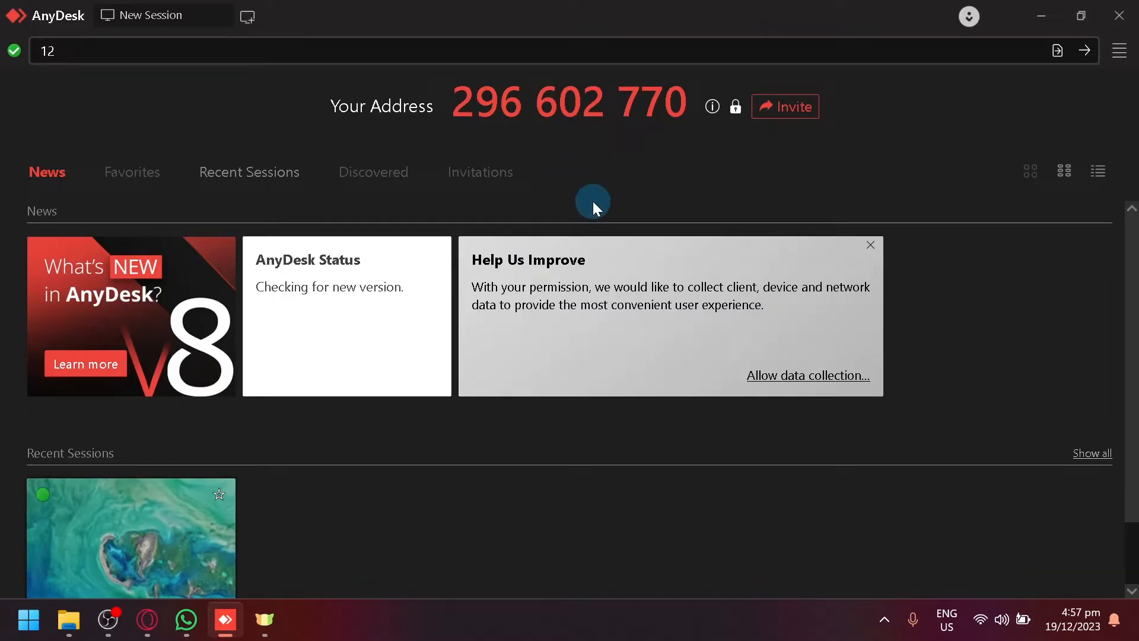
pyautogui.moveTo(585, 212)
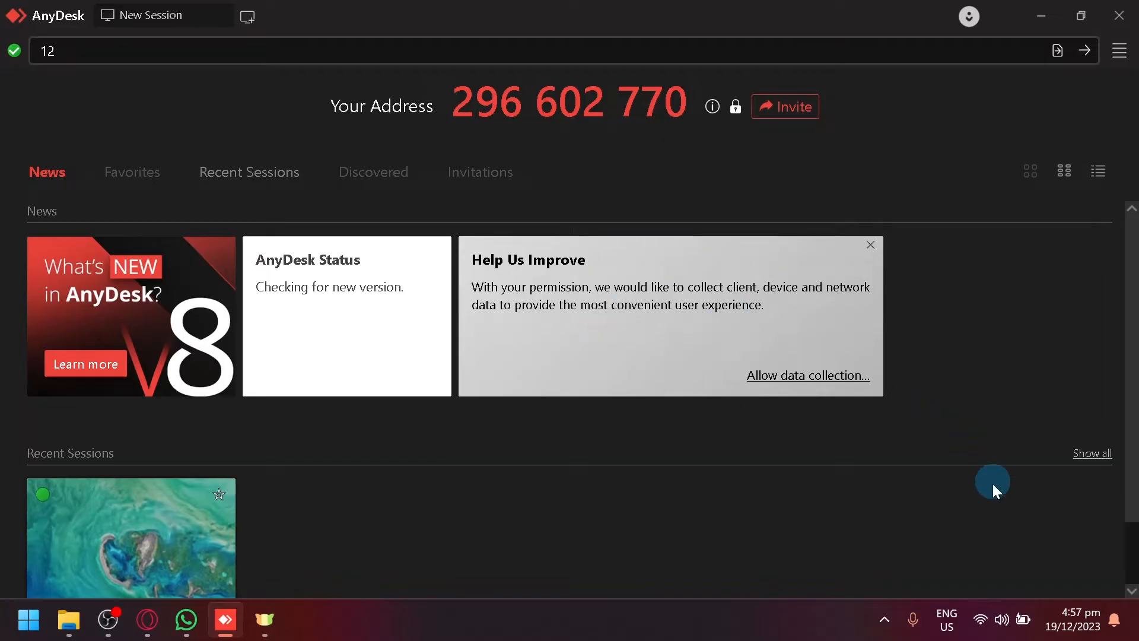
pyautogui.moveTo(636, 130)
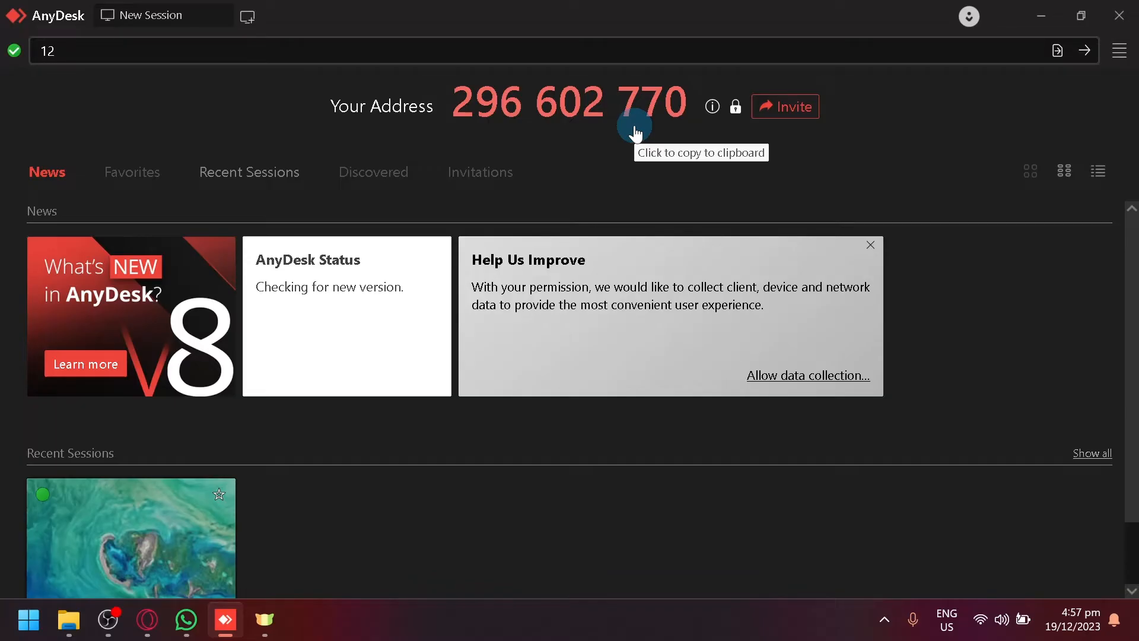
pyautogui.moveTo(509, 105)
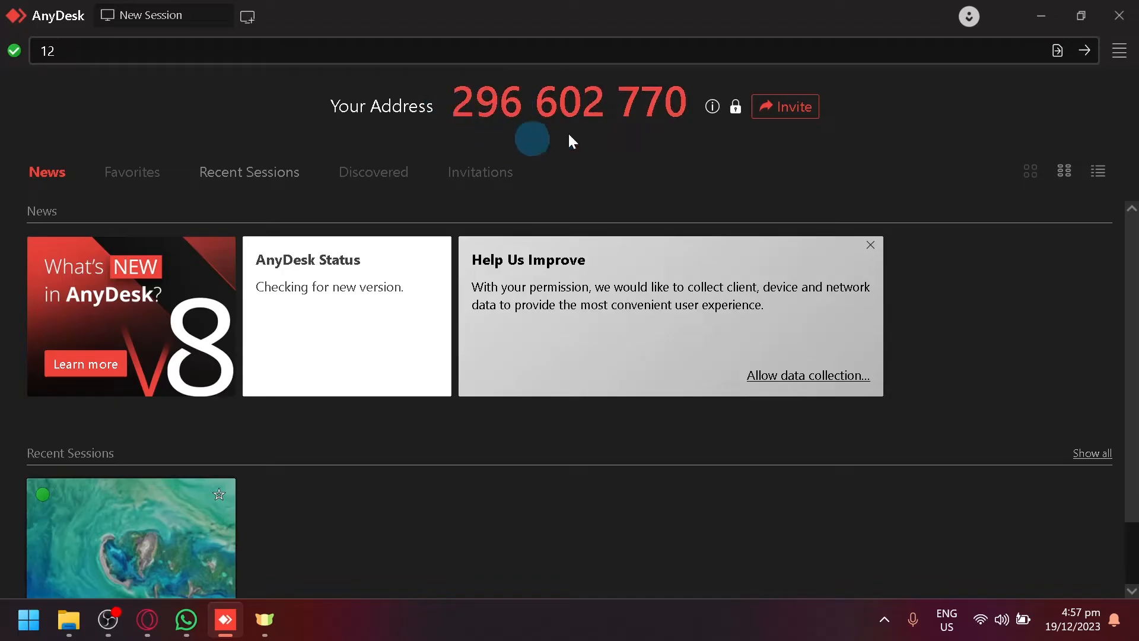
pyautogui.moveTo(712, 276)
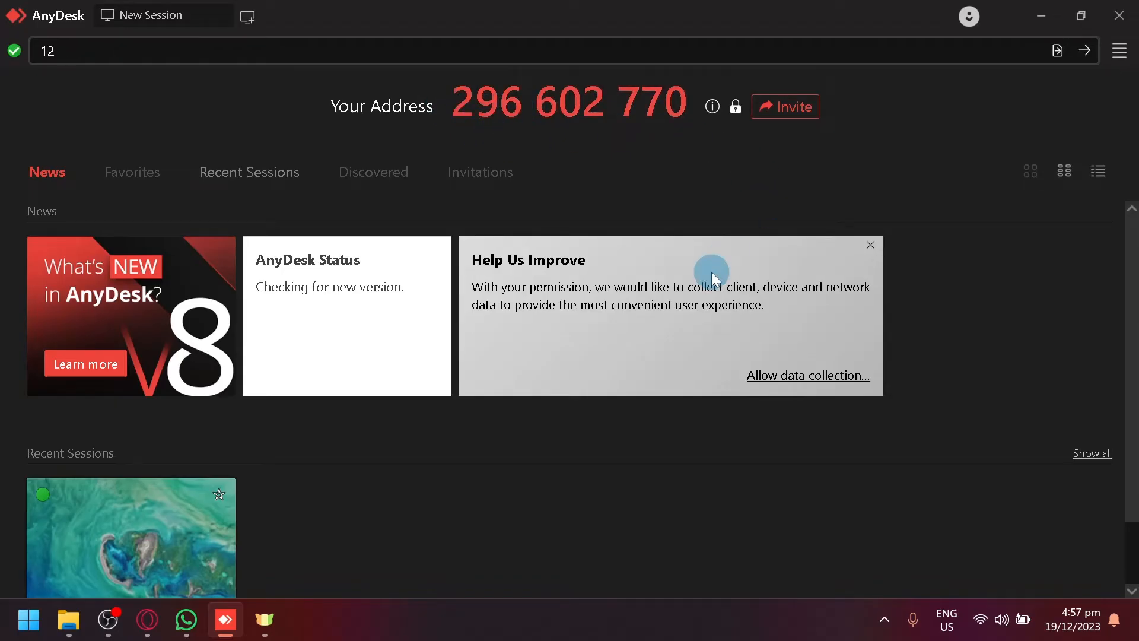
pyautogui.moveTo(647, 110)
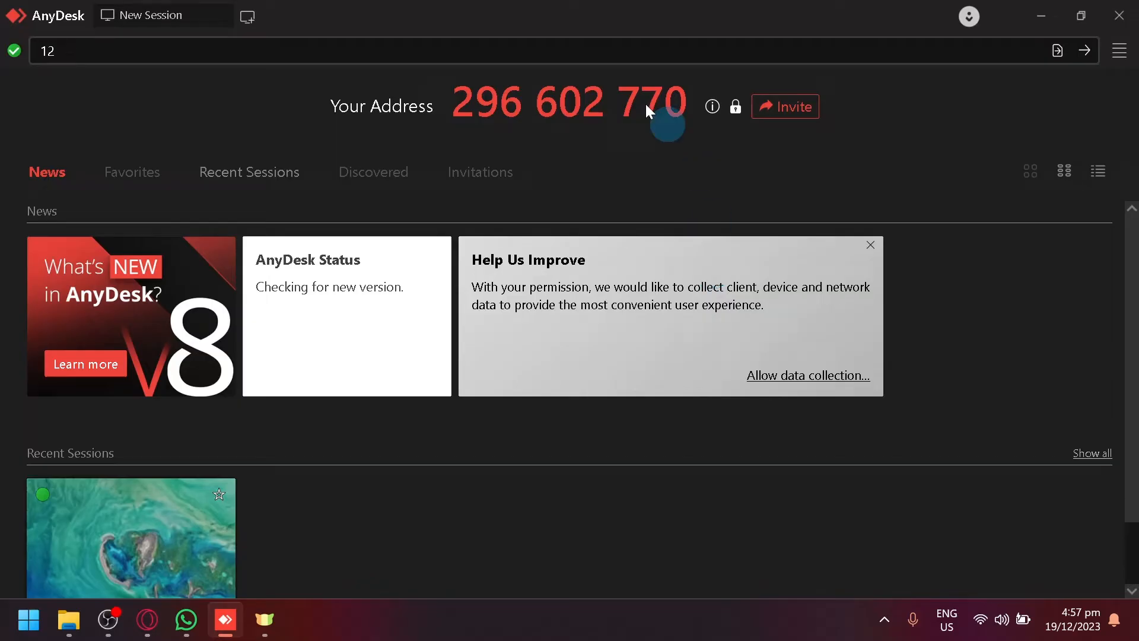
# Browse Recent Sessions and News, quit AnyDesk, then relaunch it from the desktop icon.
pyautogui.click(249, 172)
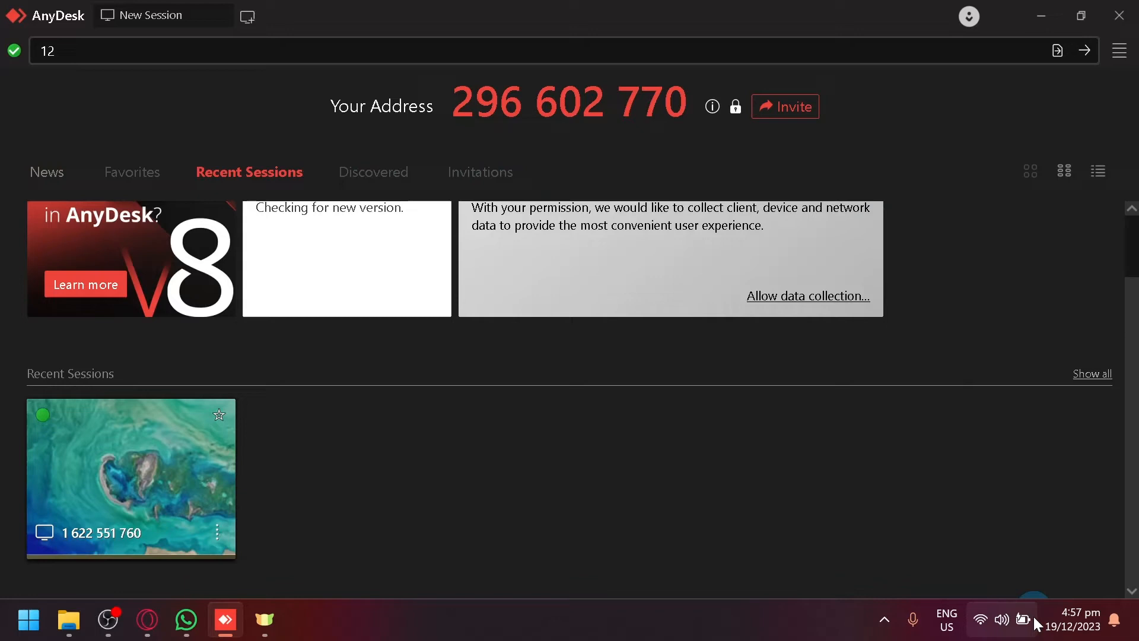
pyautogui.moveTo(980, 619)
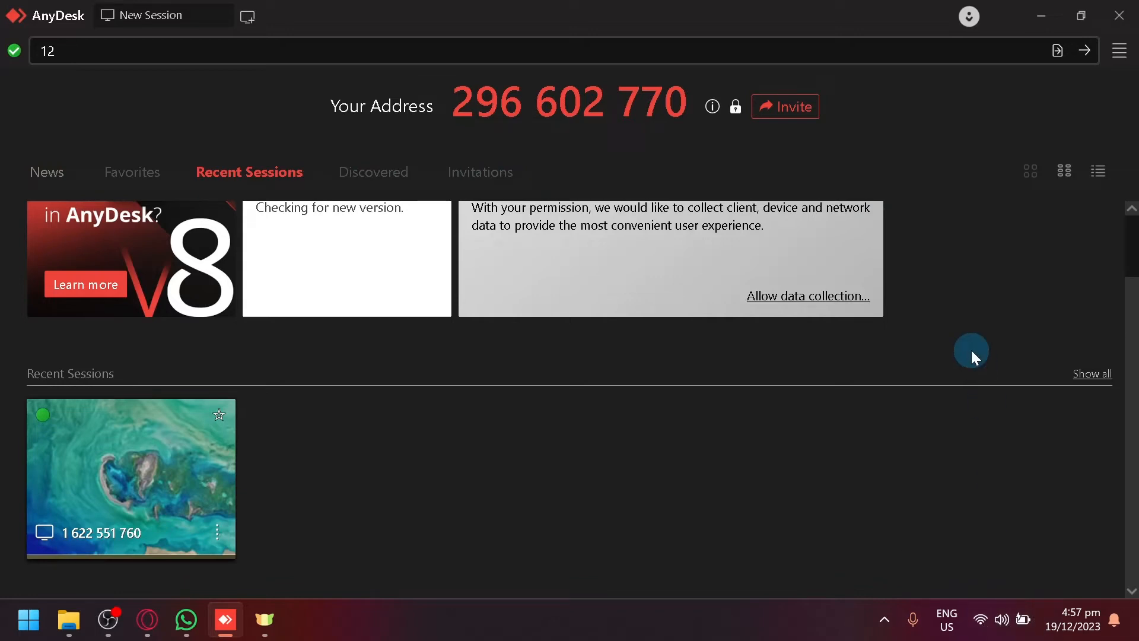
pyautogui.click(46, 172)
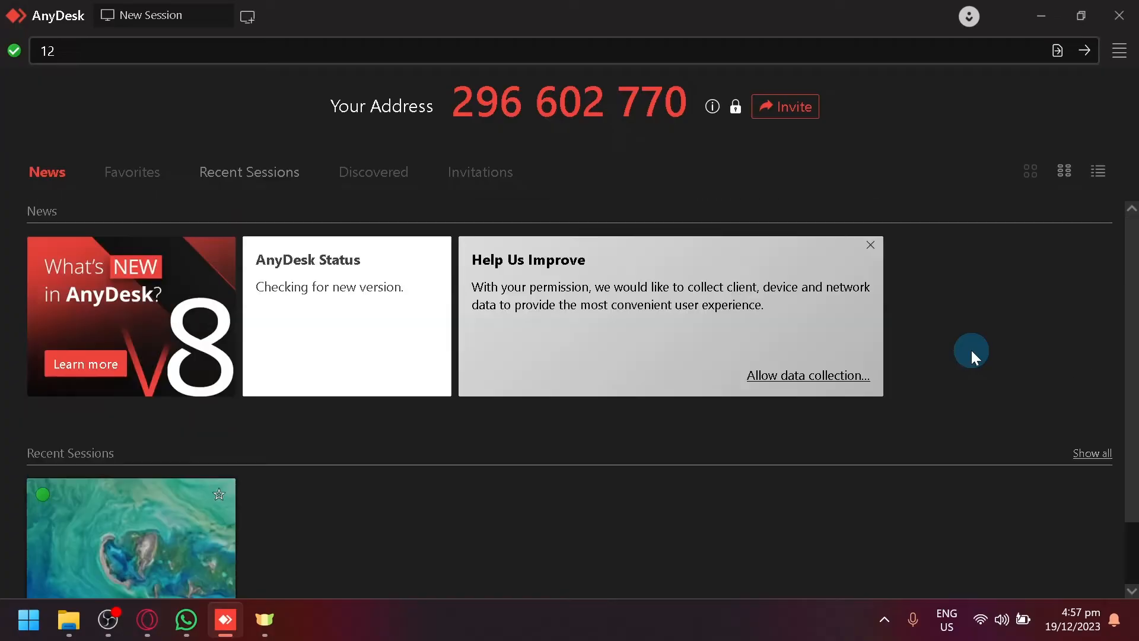
pyautogui.moveTo(124, 131)
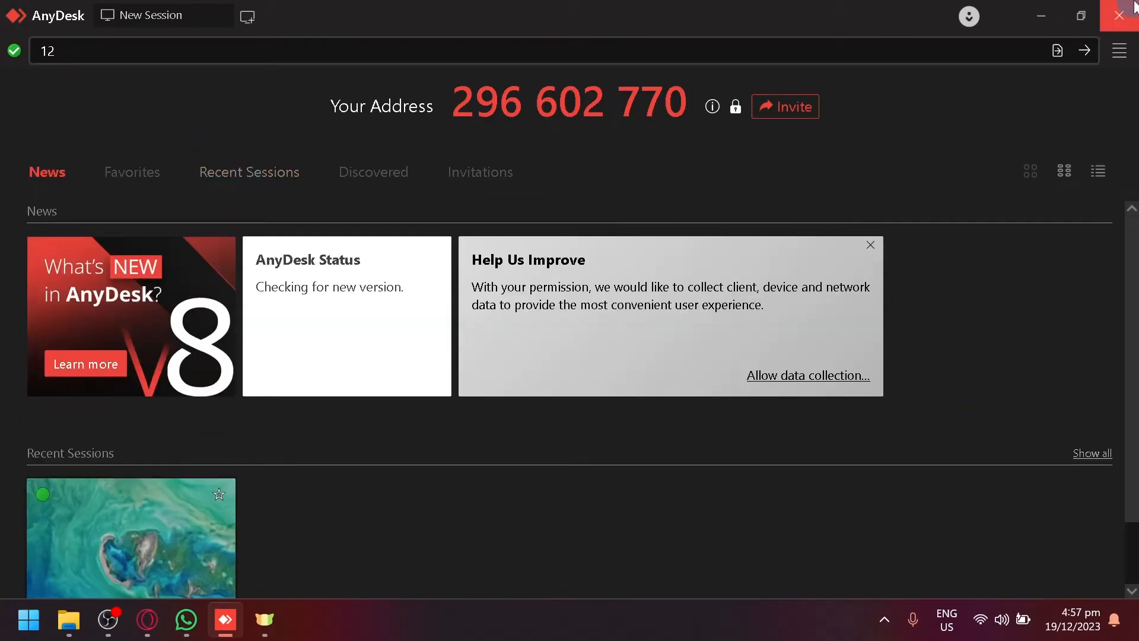
pyautogui.click(1124, 15)
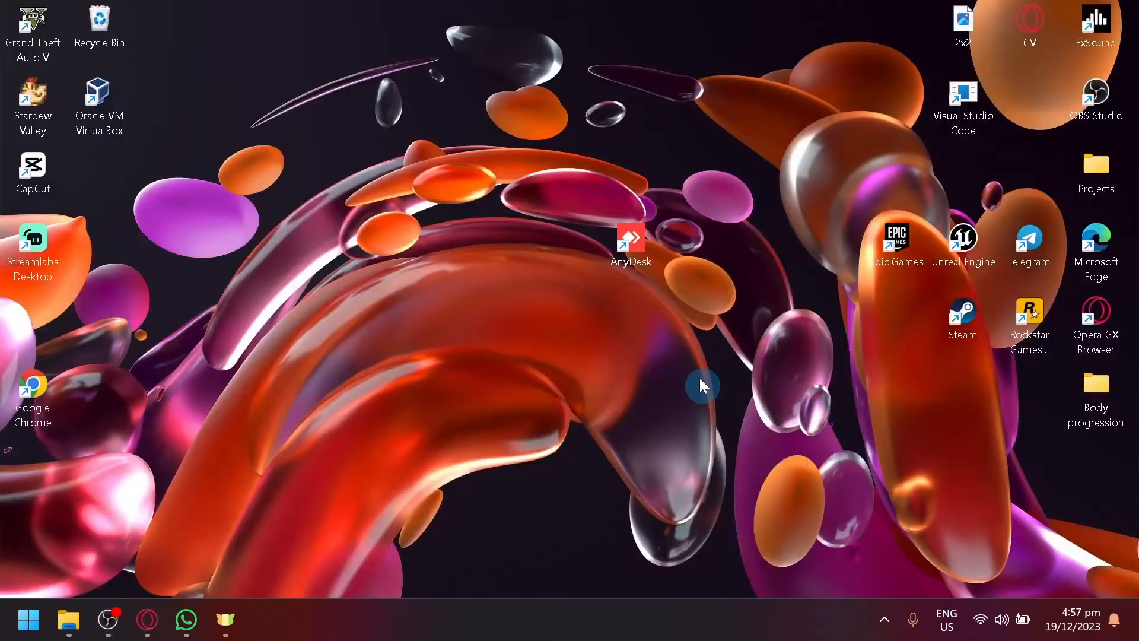
pyautogui.moveTo(660, 252)
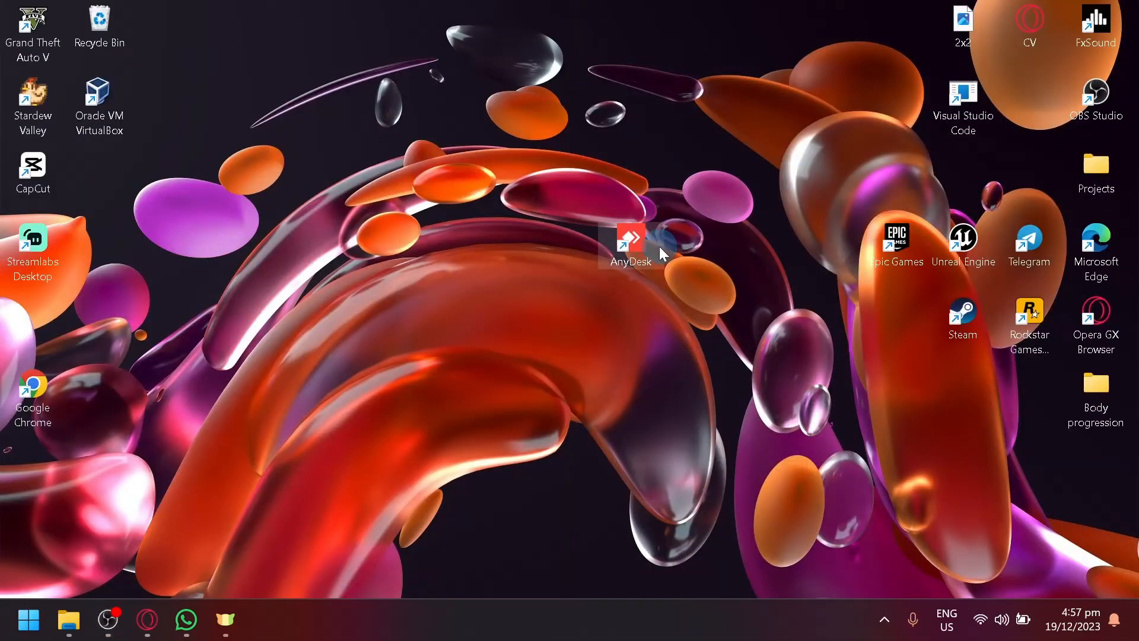
pyautogui.doubleClick(629, 238)
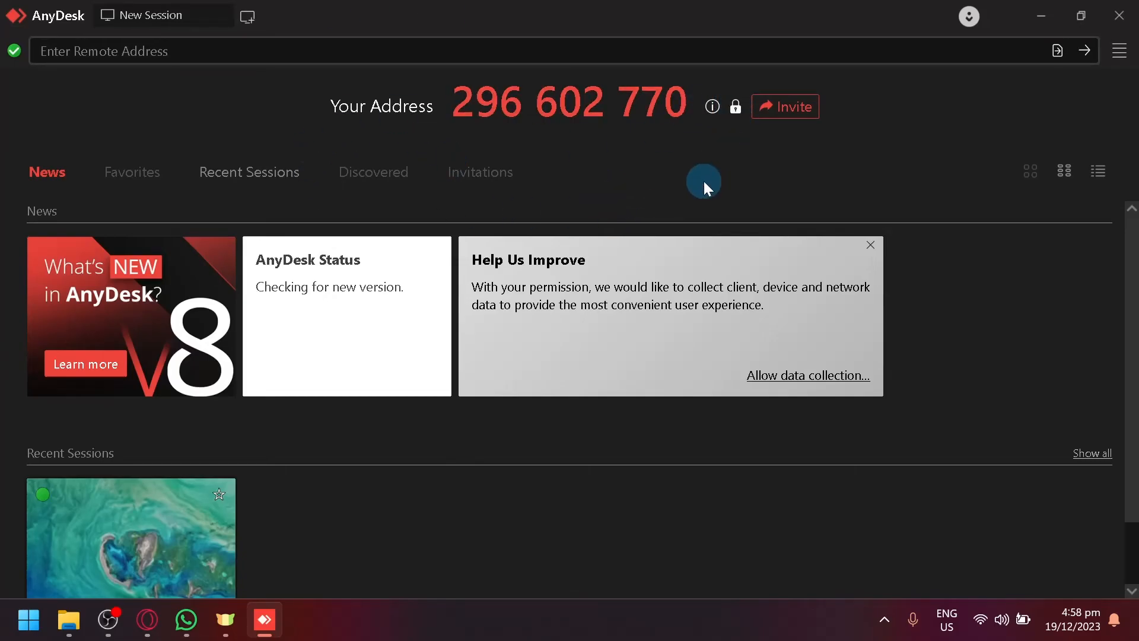
pyautogui.moveTo(894, 481)
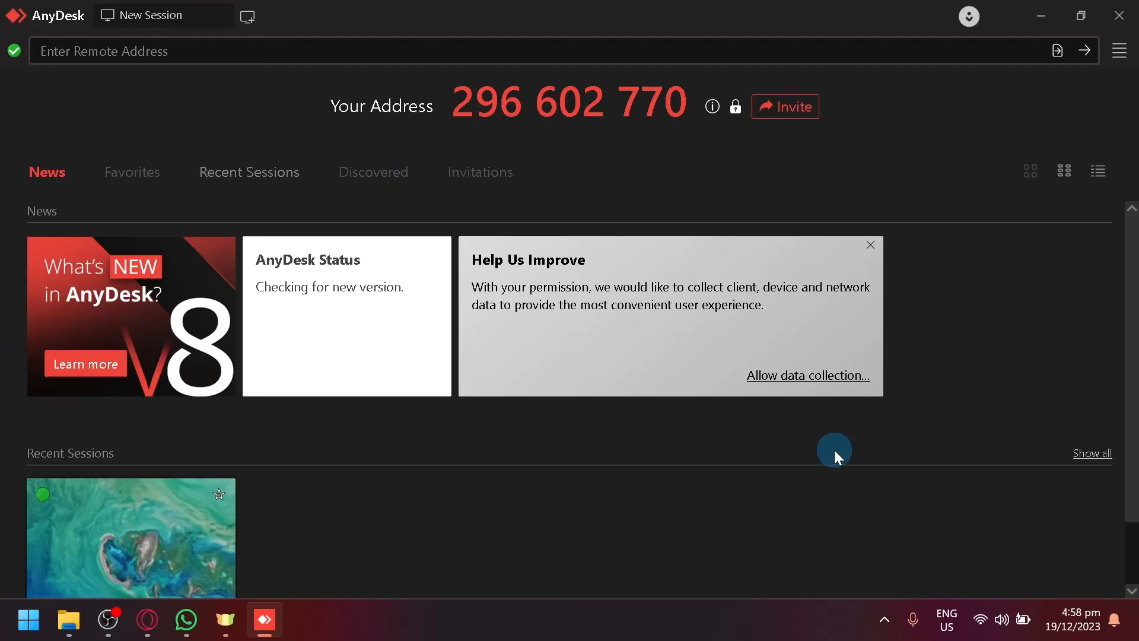
pyautogui.moveTo(913, 465)
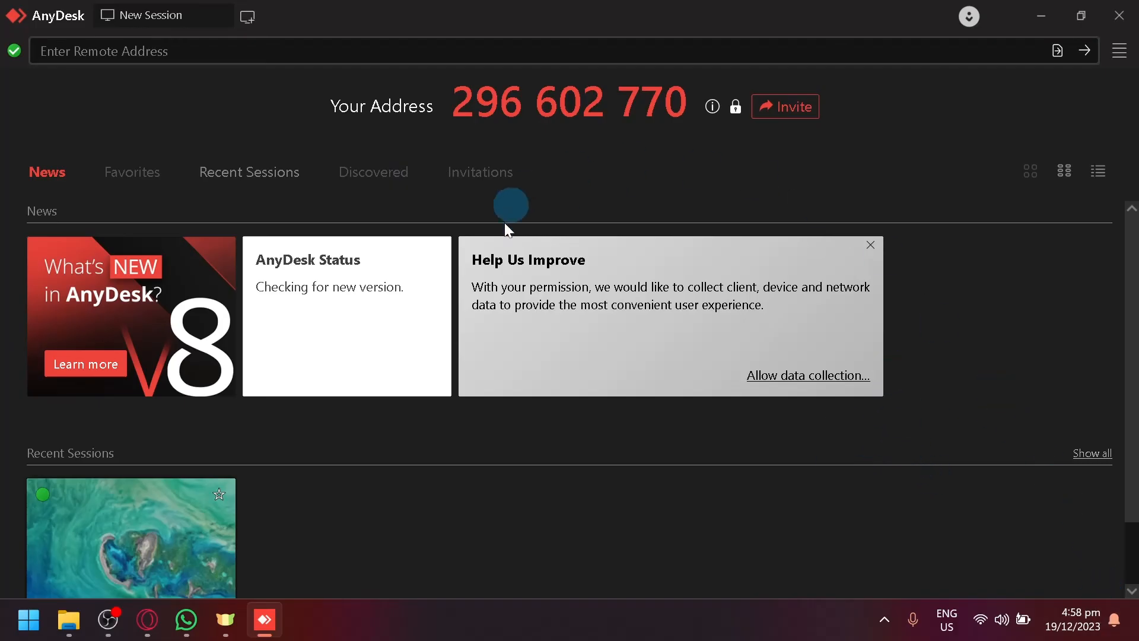
pyautogui.moveTo(872, 244)
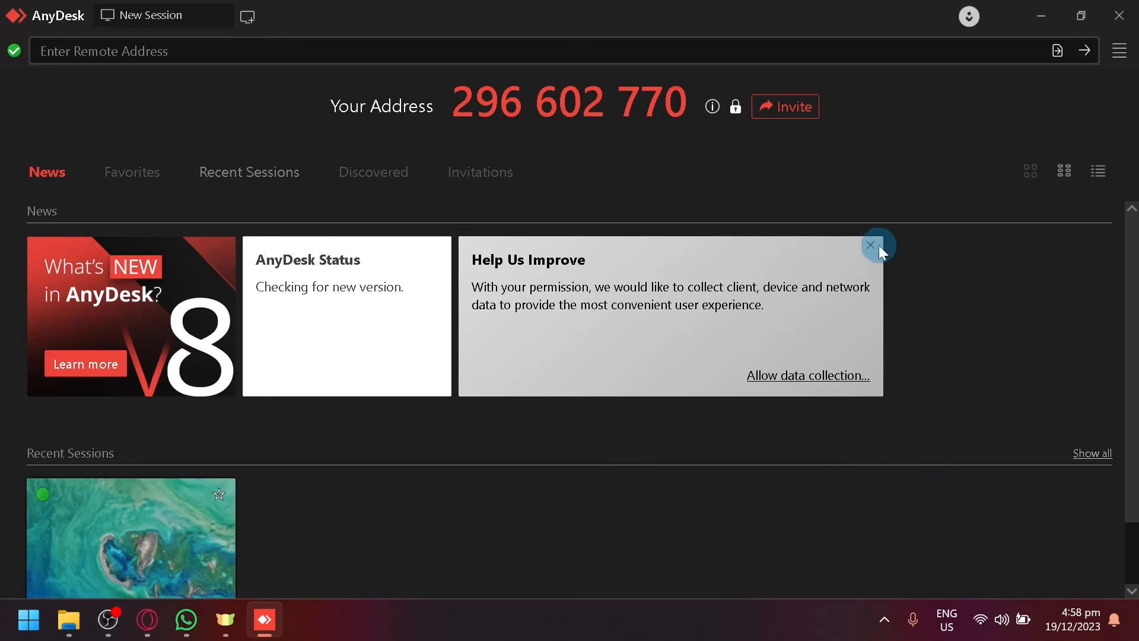
# Dismiss the Help Us Improve news card, leaving address 296 602 770 showing.
pyautogui.click(871, 245)
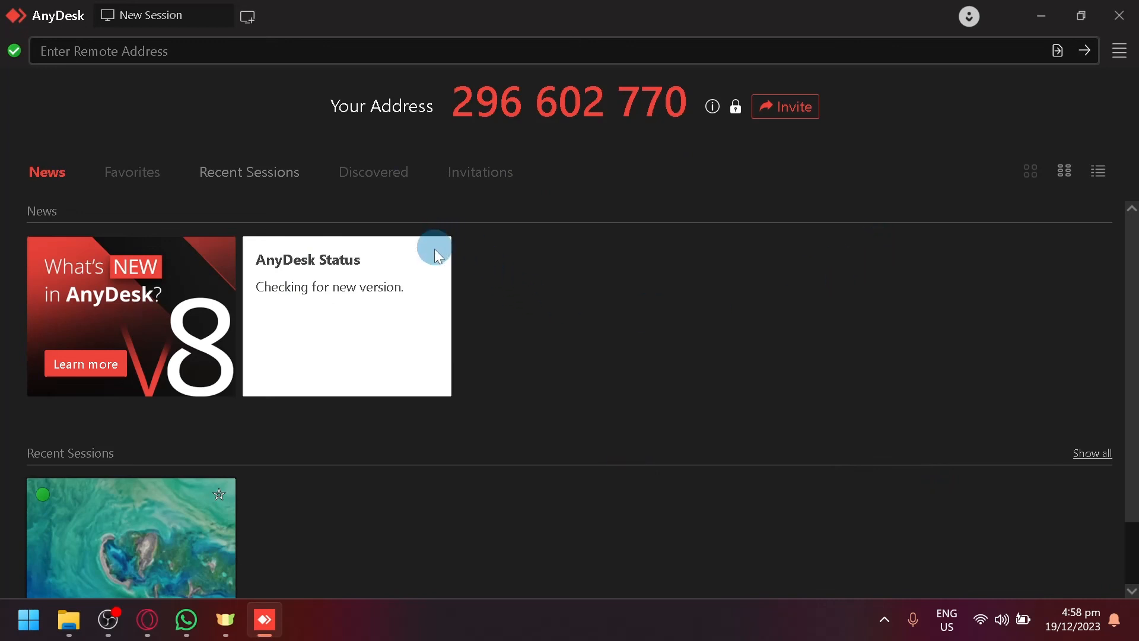
pyautogui.moveTo(229, 445)
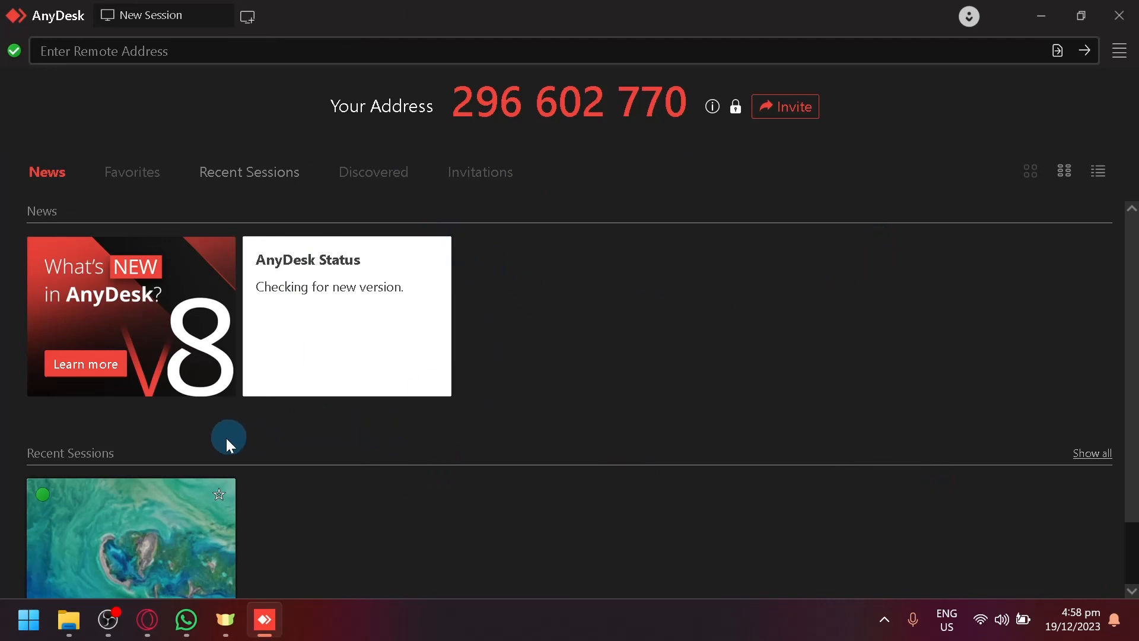